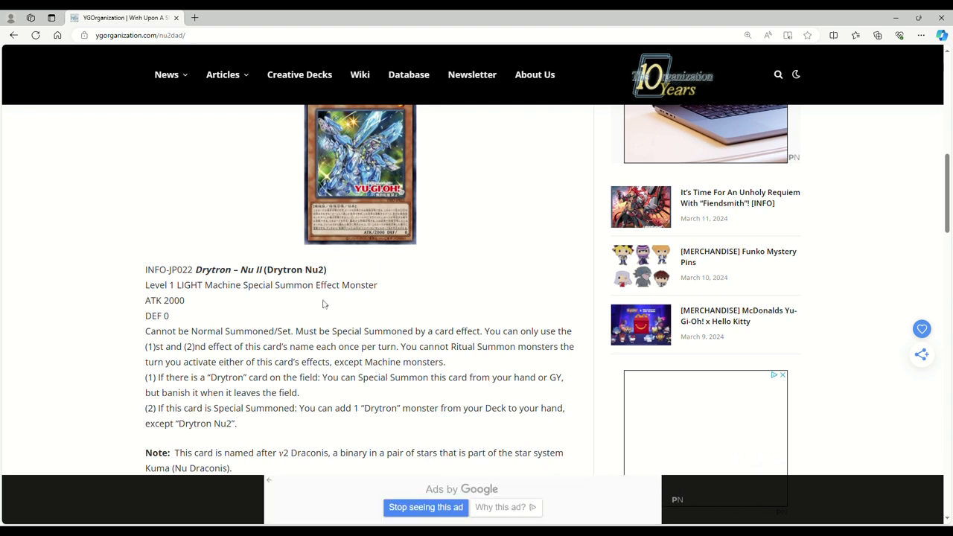
mouse_move(173, 217)
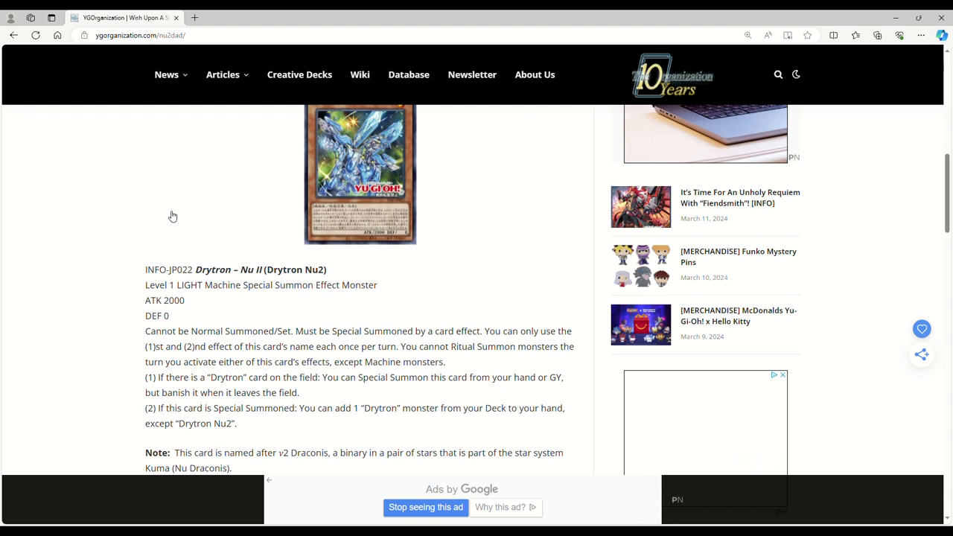
scroll(down, 3)
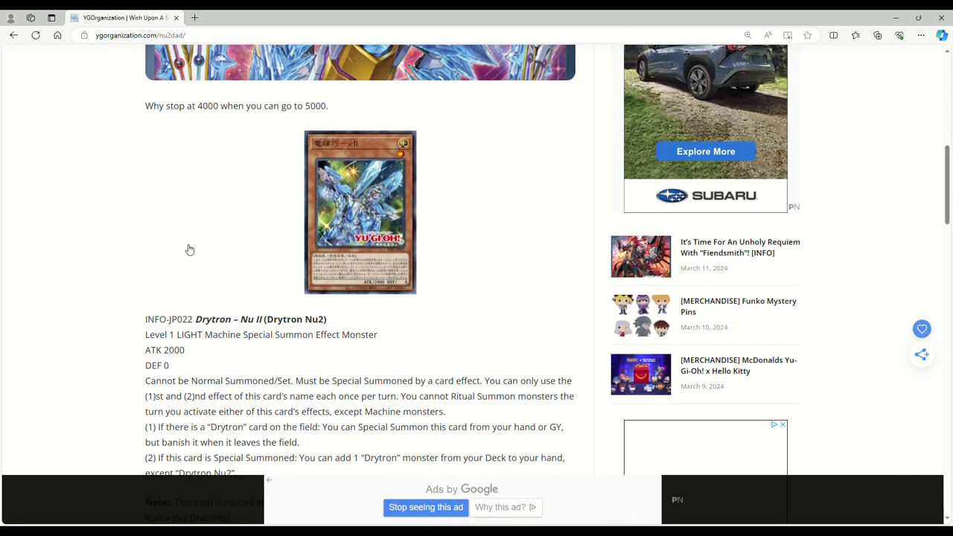
mouse_move(184, 247)
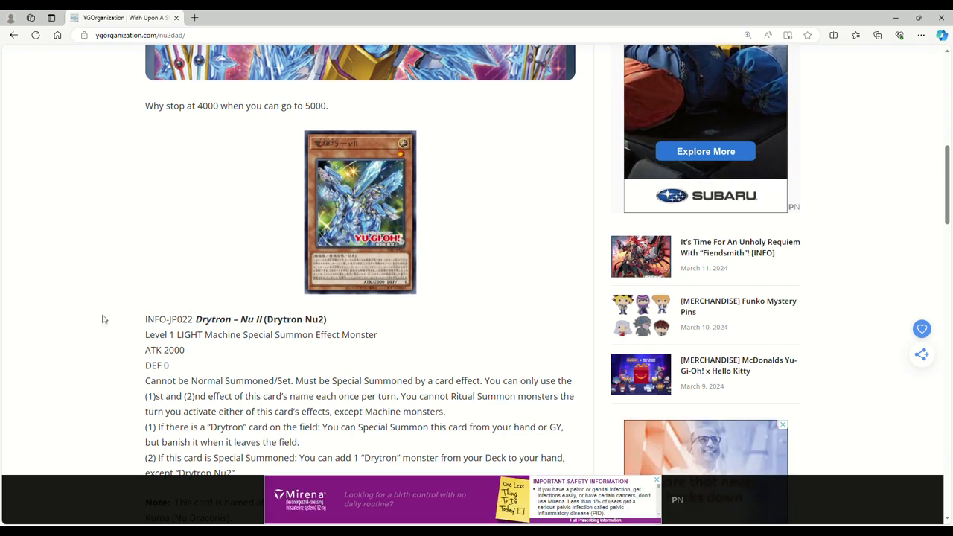
scroll(down, 3)
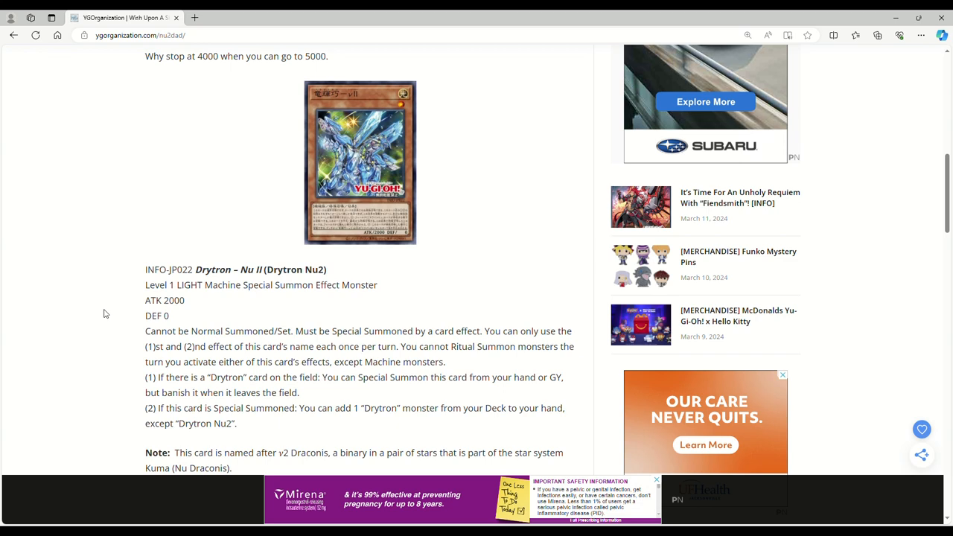
scroll(down, 3)
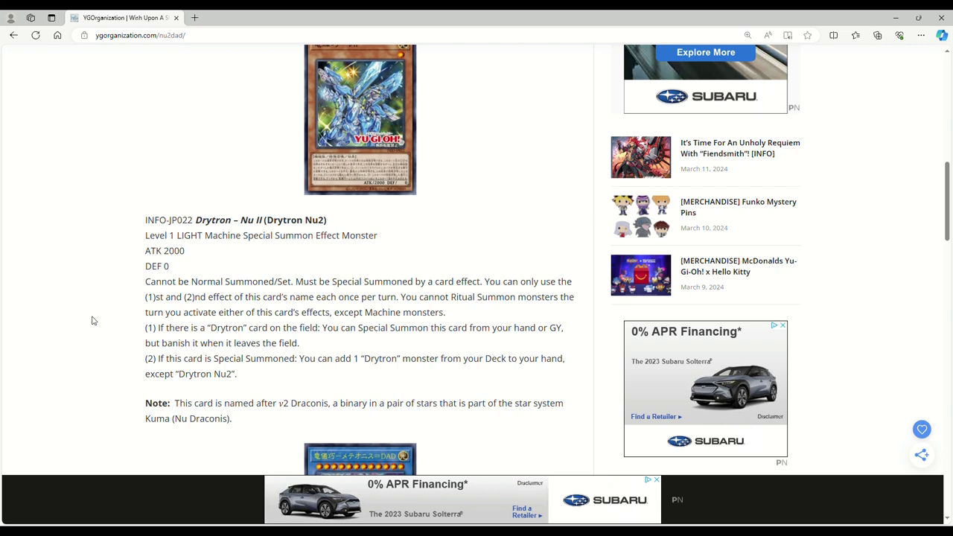
scroll(down, 3)
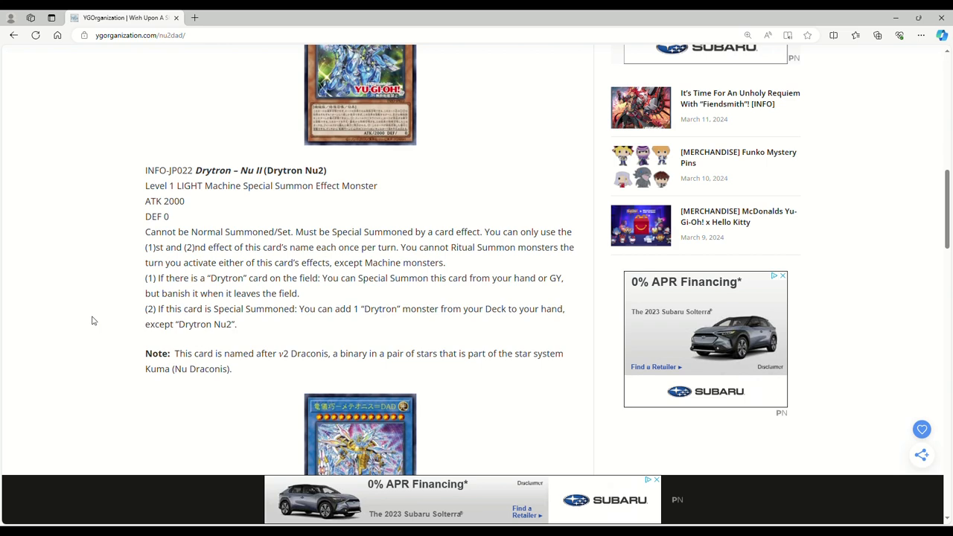
scroll(down, 3)
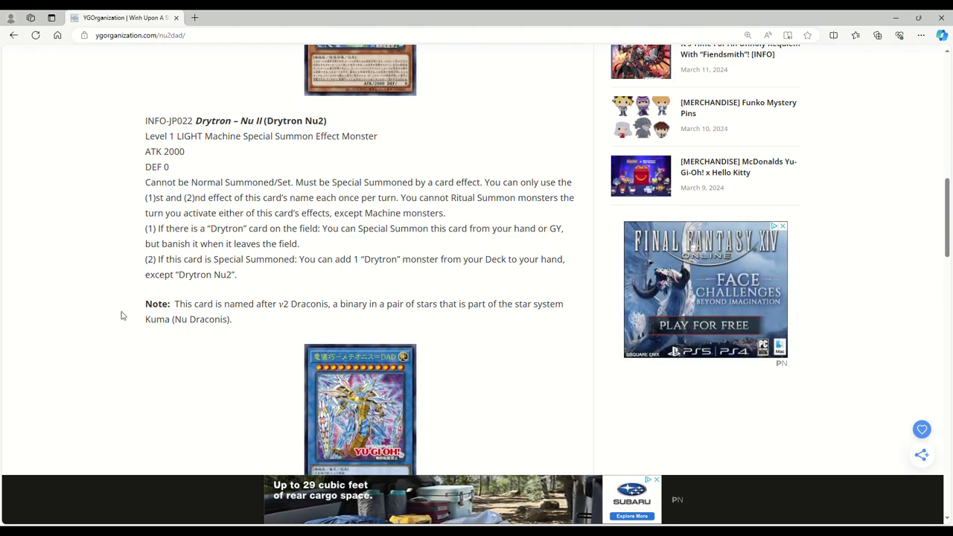
scroll(down, 3)
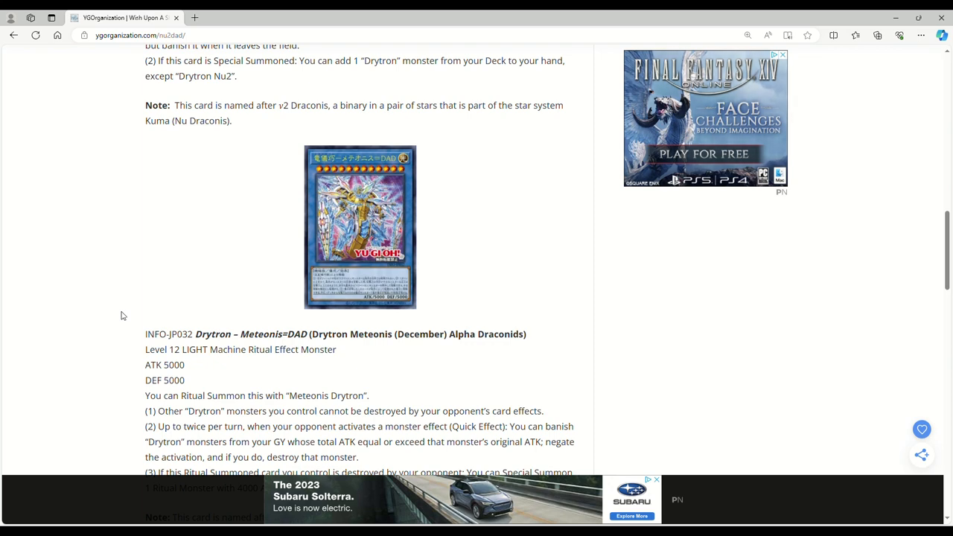
scroll(down, 3)
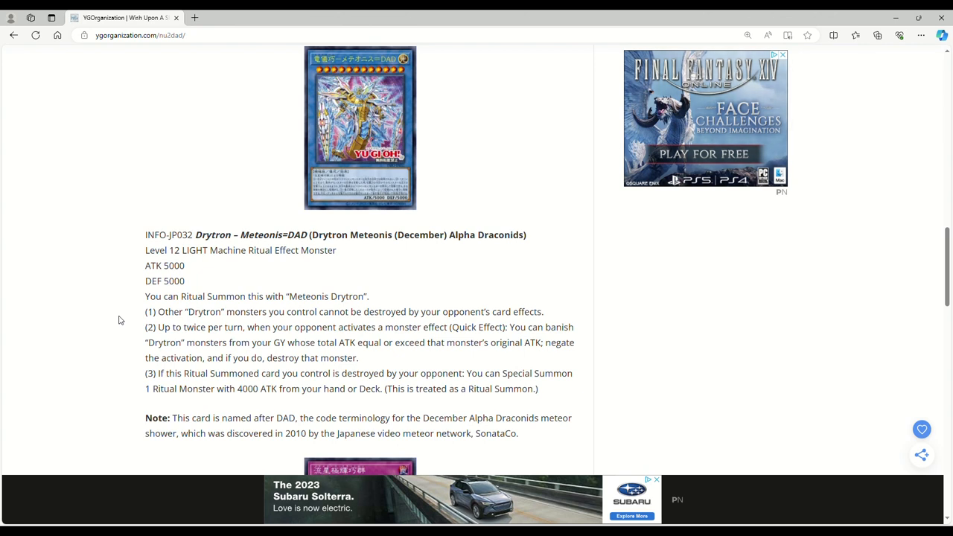
scroll(down, 3)
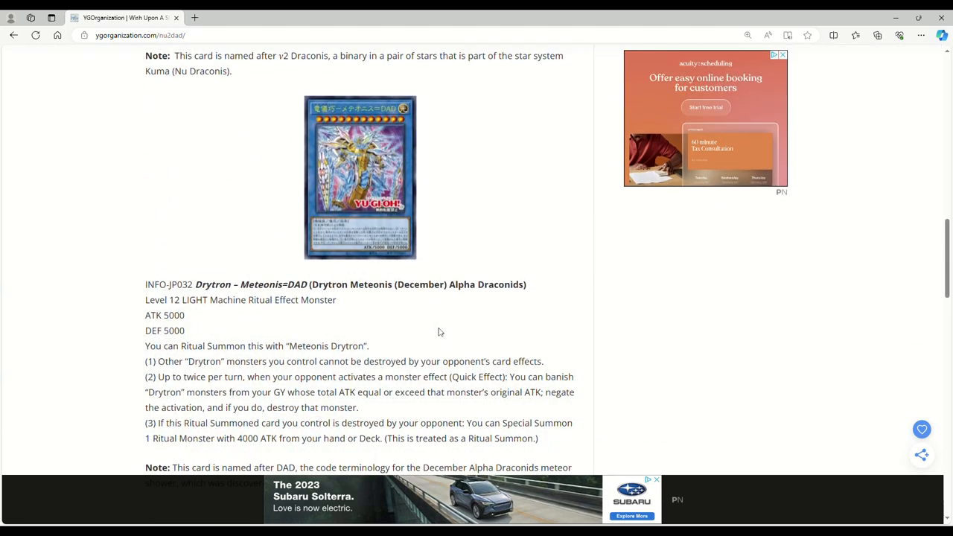
scroll(down, 3)
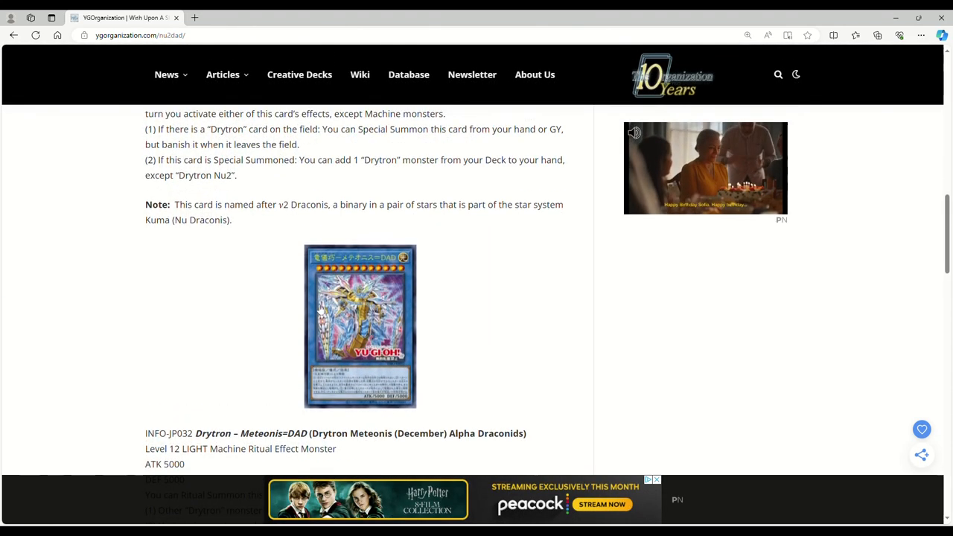
scroll(down, 3)
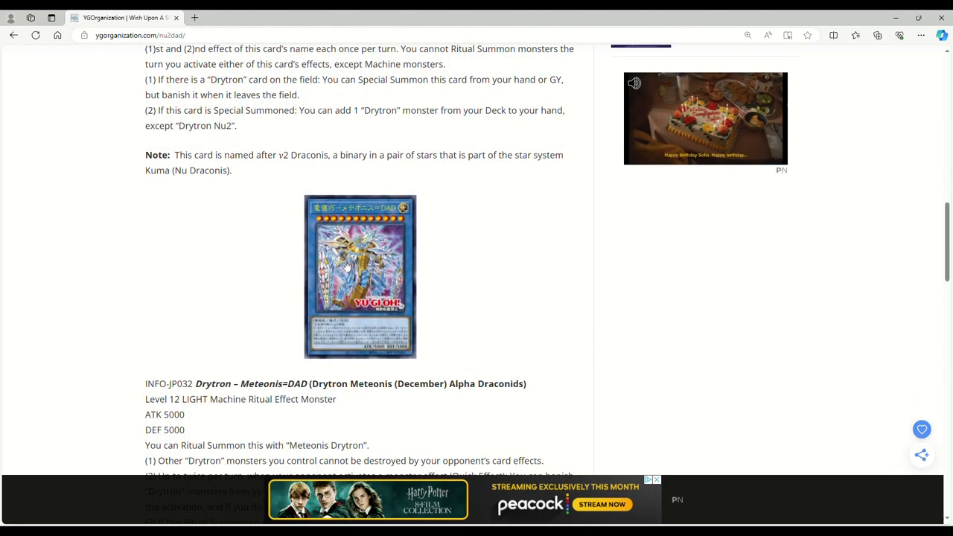
scroll(down, 3)
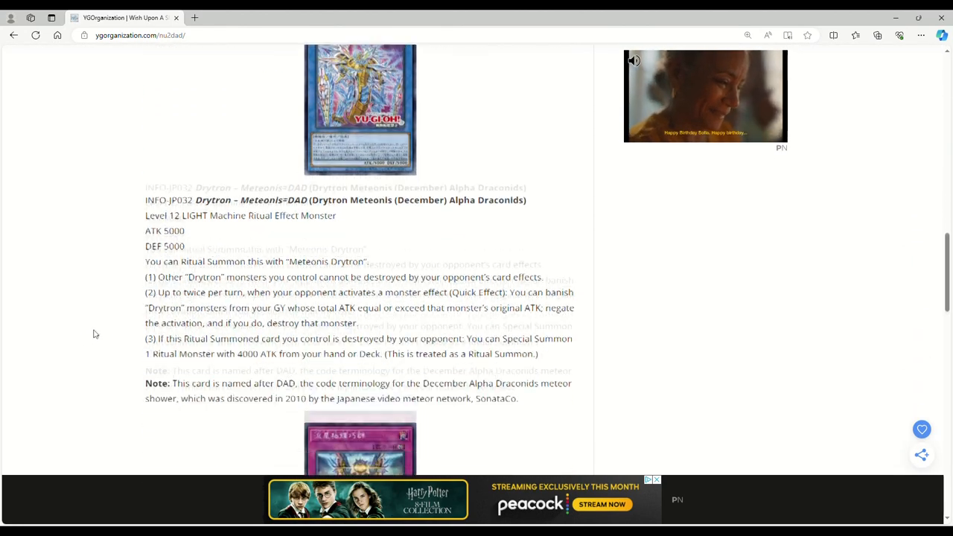
scroll(down, 3)
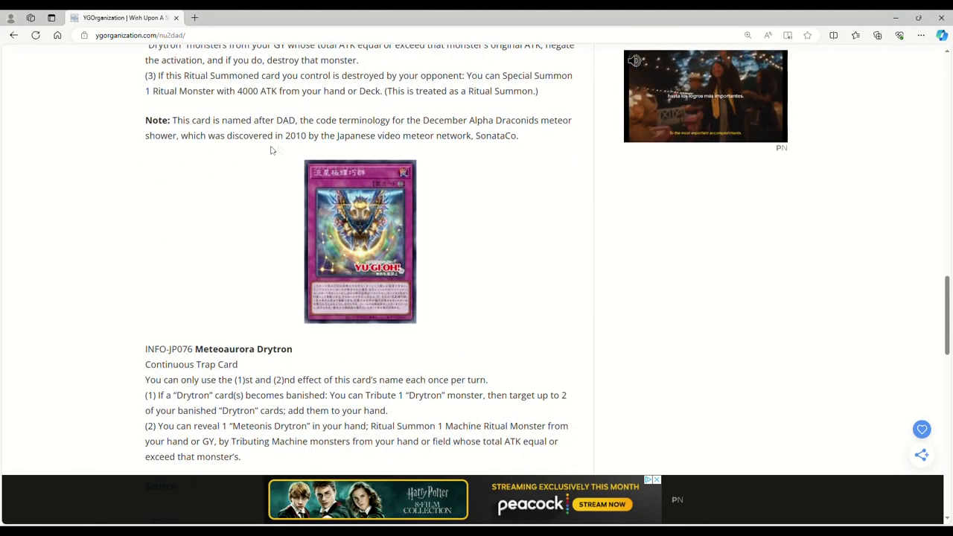
scroll(down, 3)
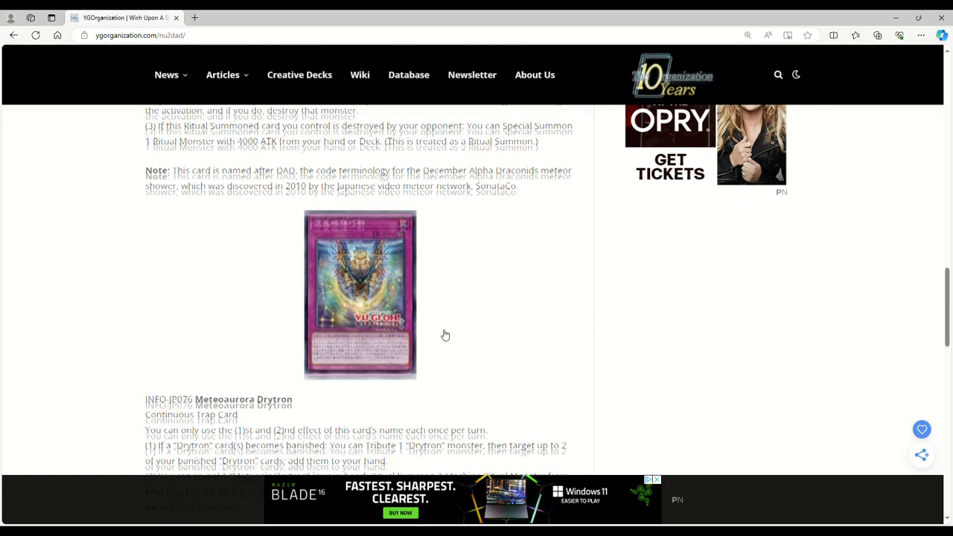
scroll(down, 3)
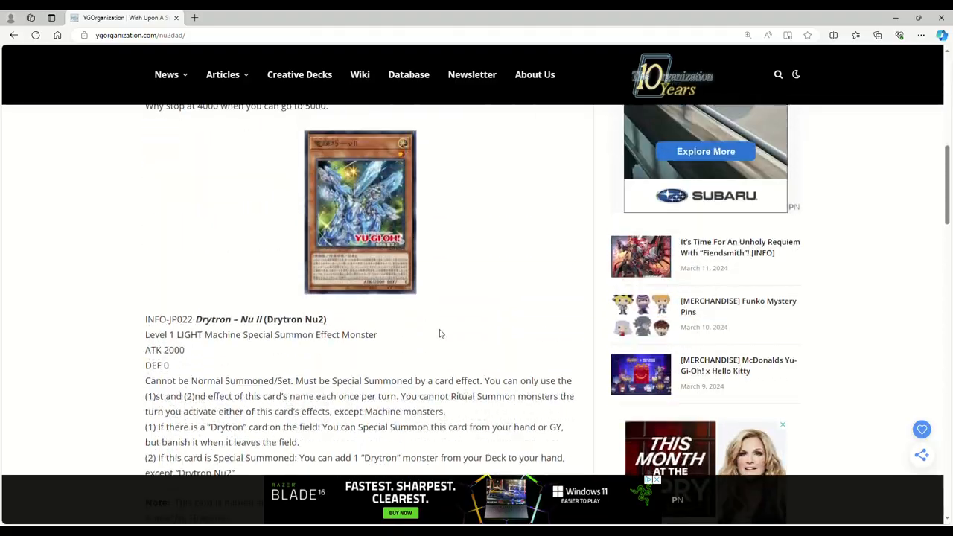
scroll(up, 3)
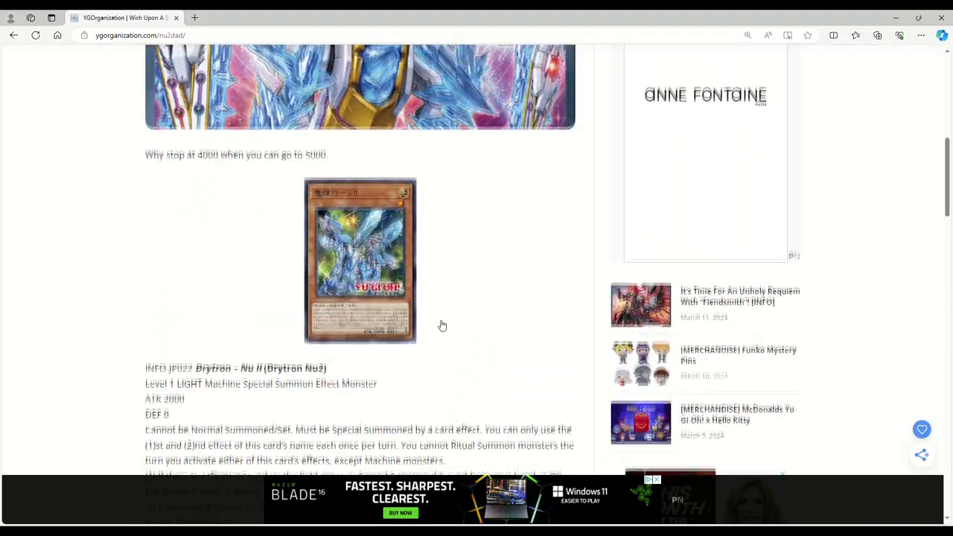
scroll(down, 3)
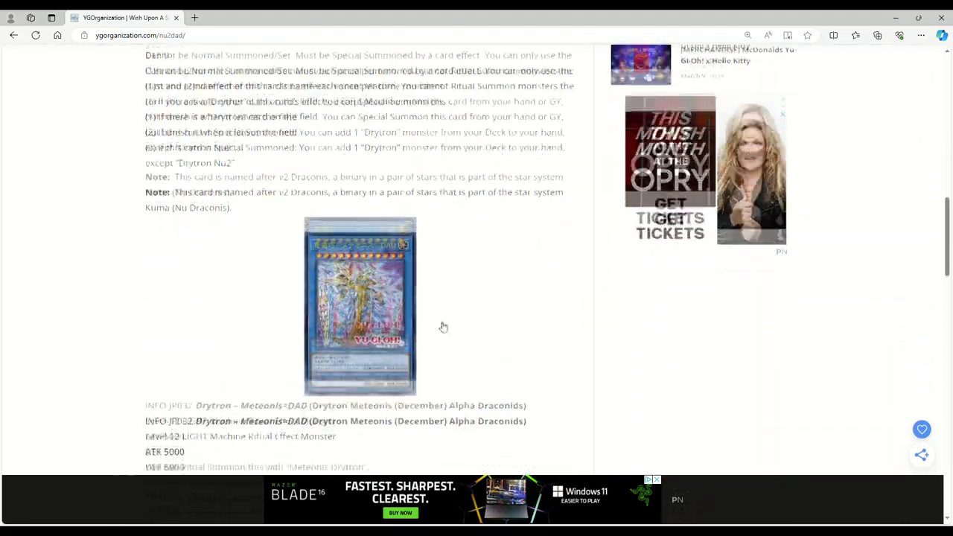
scroll(down, 3)
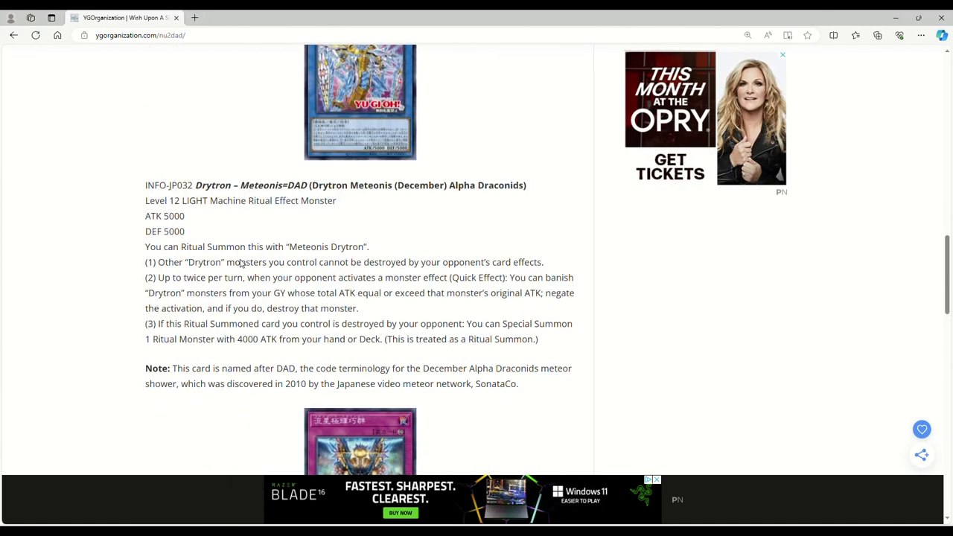
scroll(down, 3)
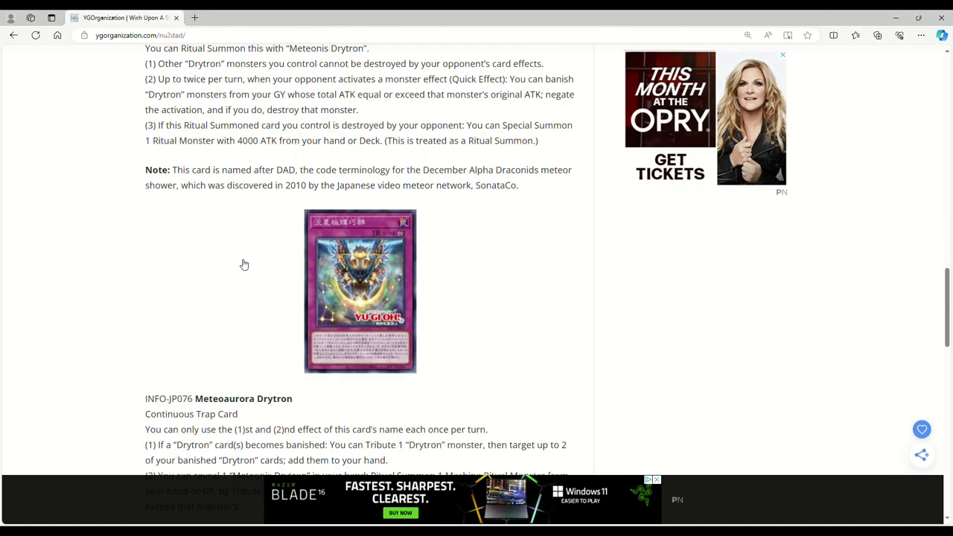
scroll(down, 3)
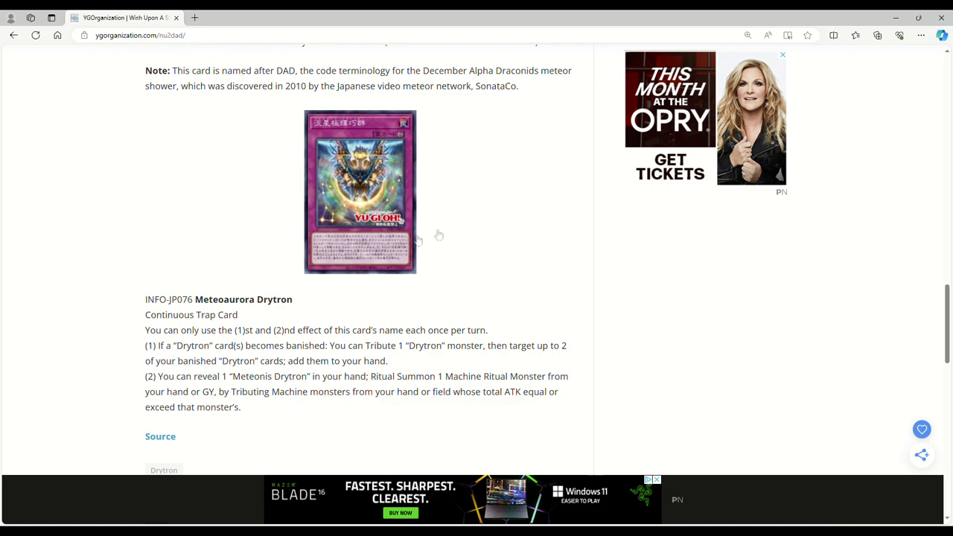
scroll(up, 3)
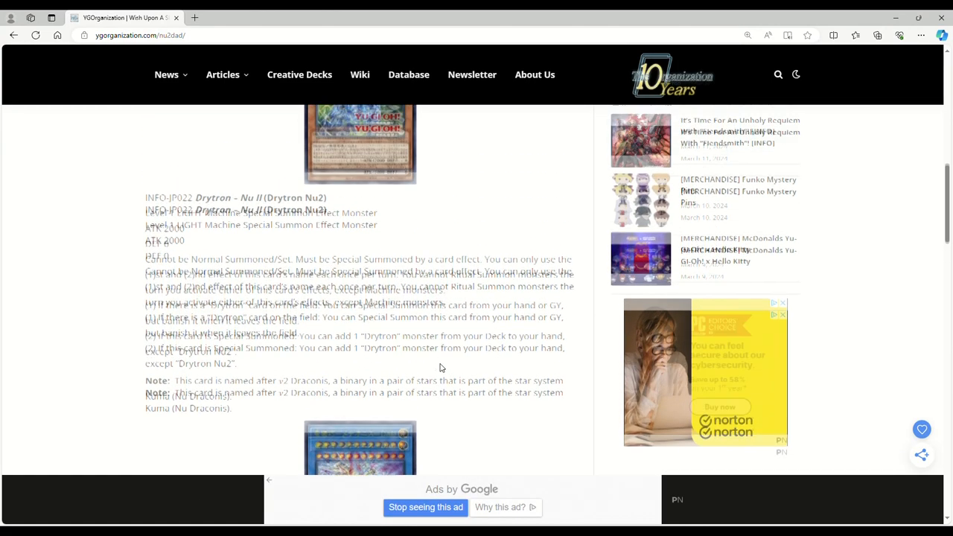
scroll(down, 3)
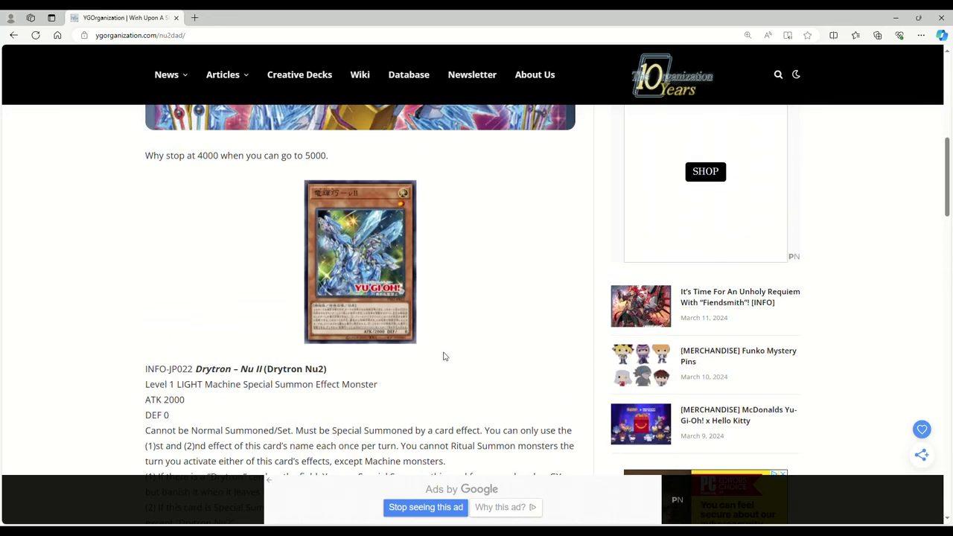
scroll(down, 3)
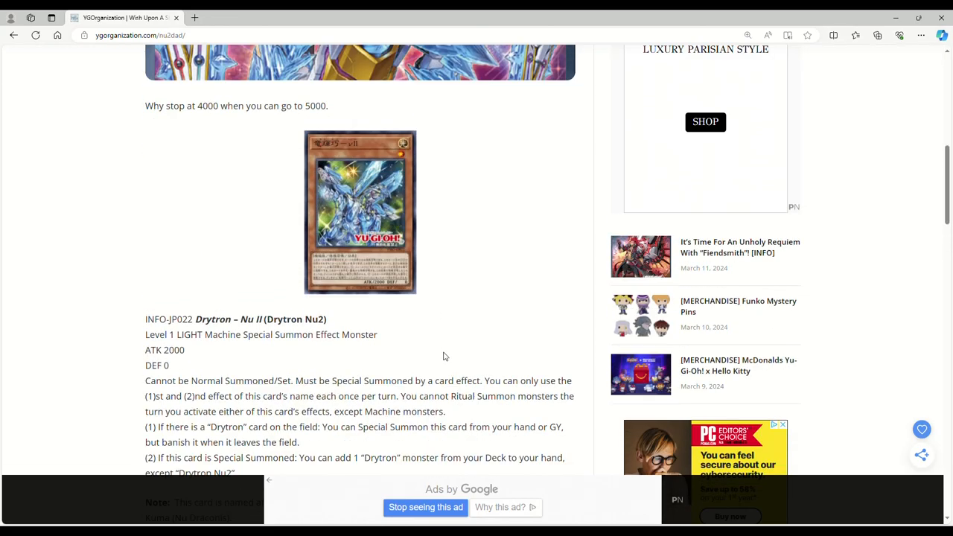
scroll(down, 3)
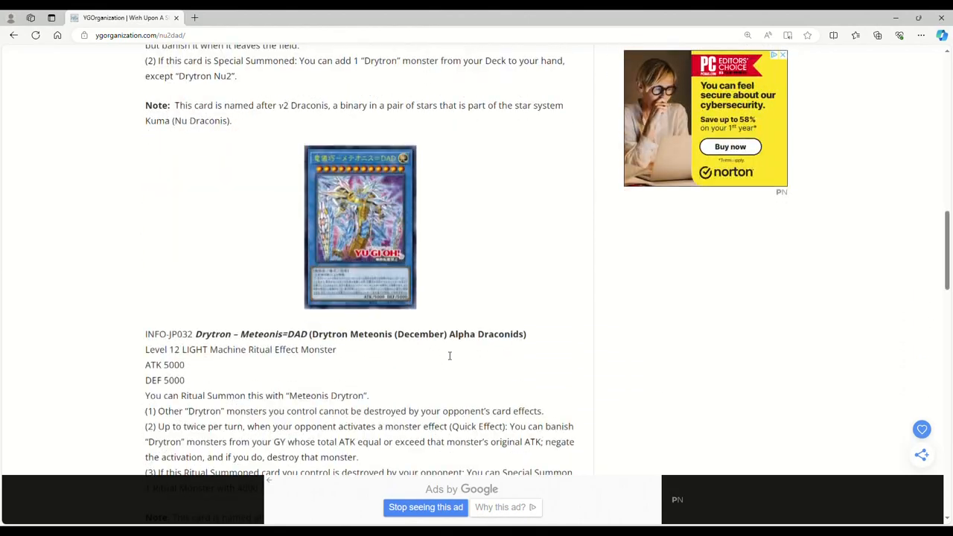
scroll(down, 3)
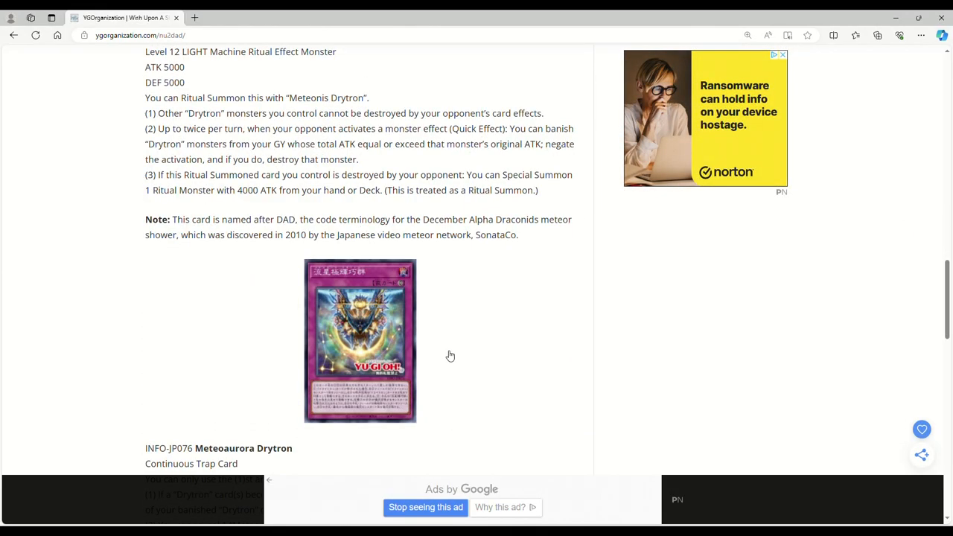
scroll(up, 3)
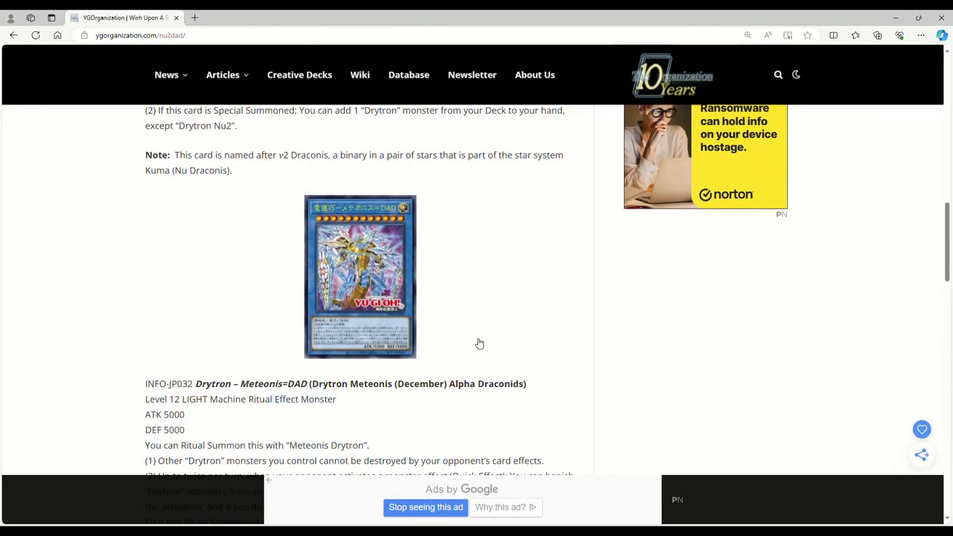
scroll(down, 3)
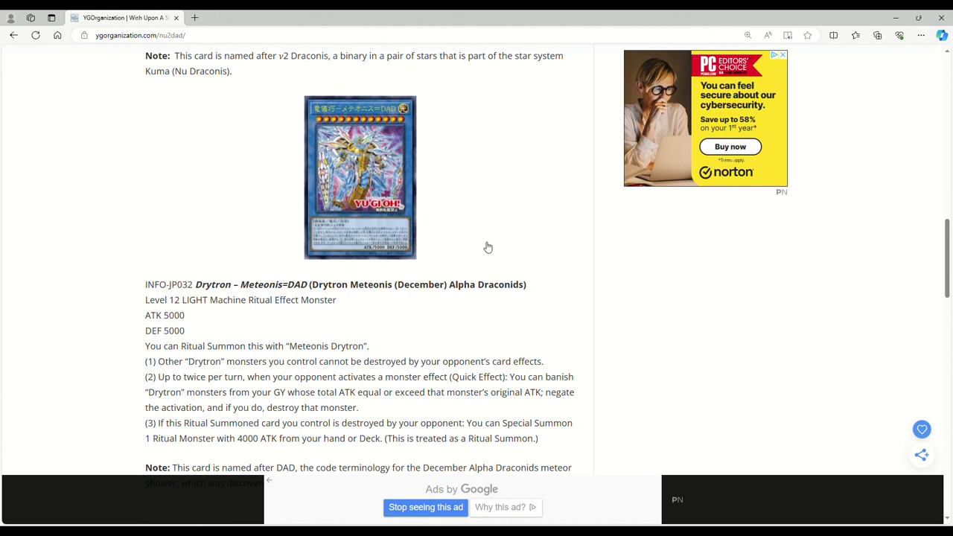
scroll(down, 3)
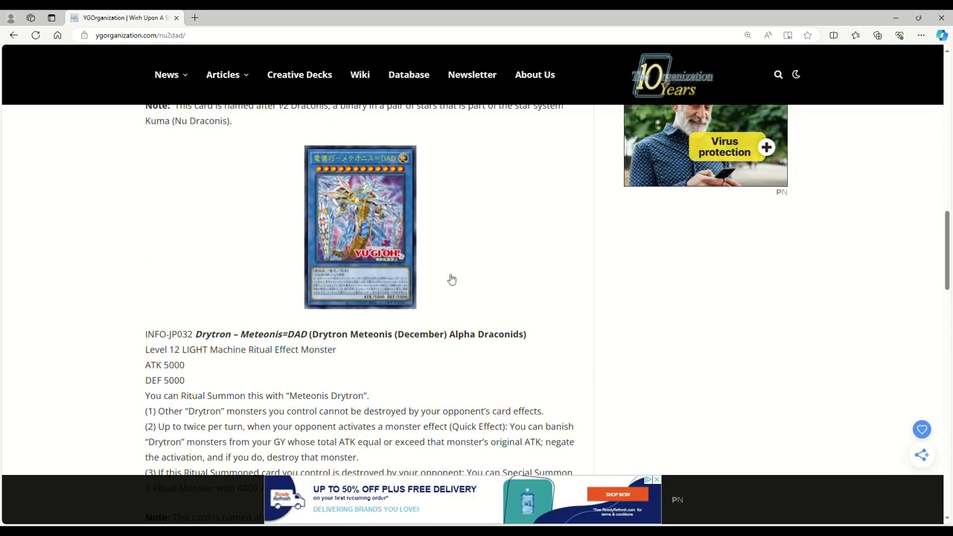
scroll(down, 3)
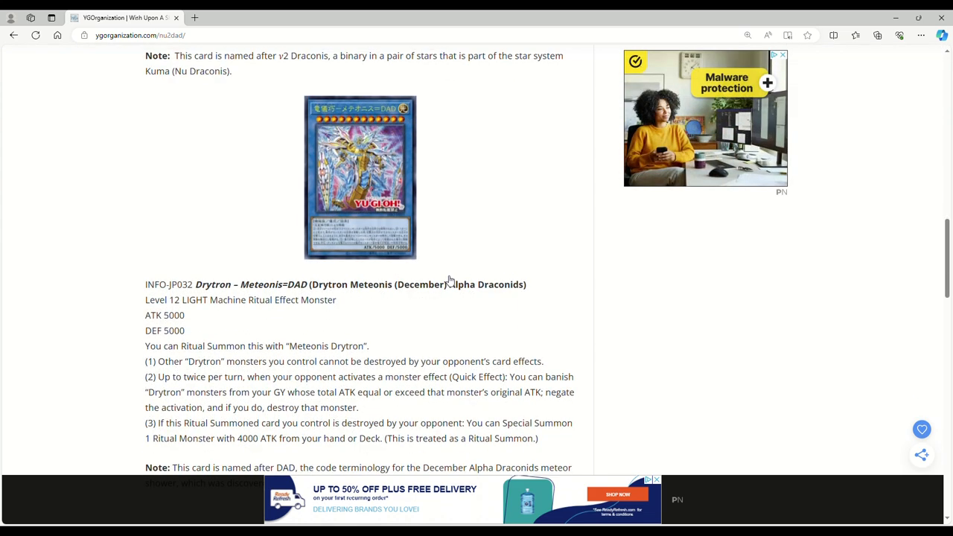
scroll(down, 3)
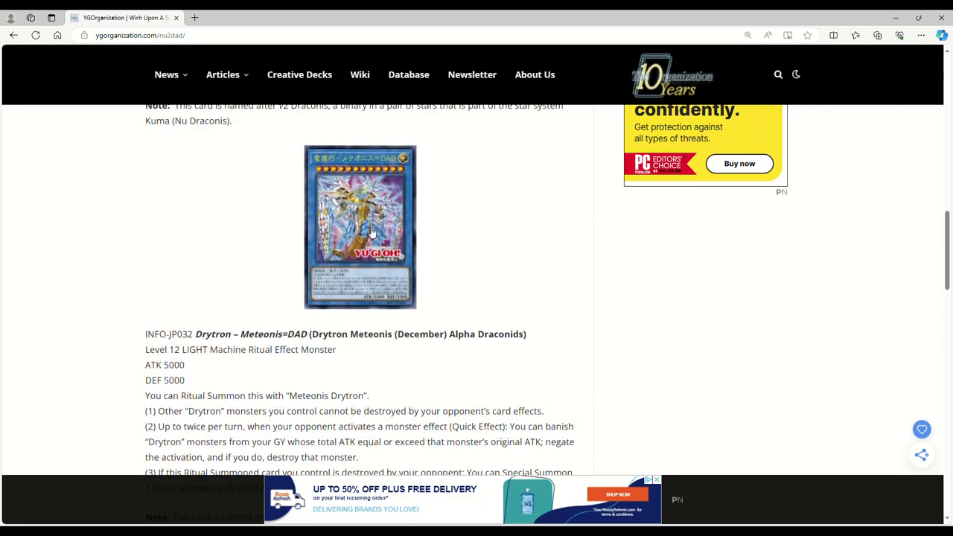
mouse_move(379, 225)
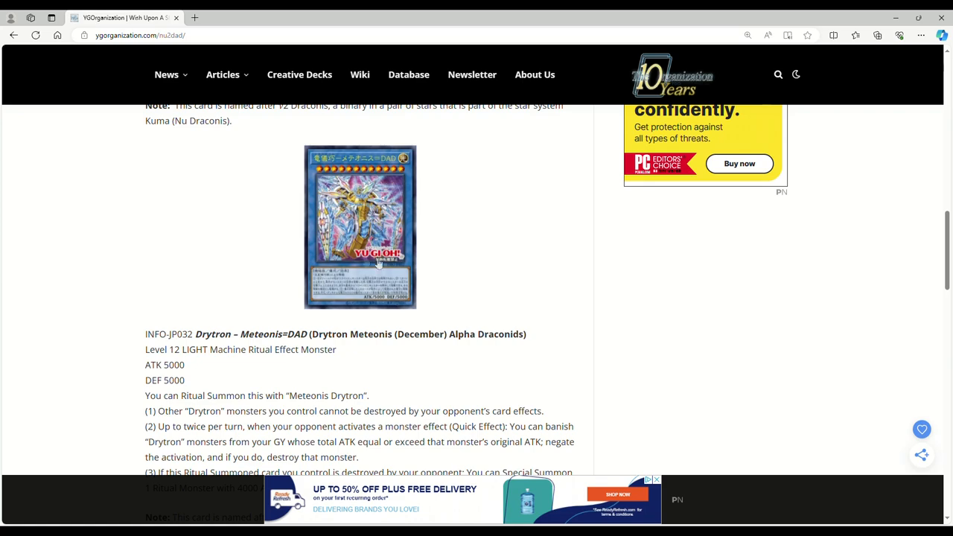
scroll(down, 3)
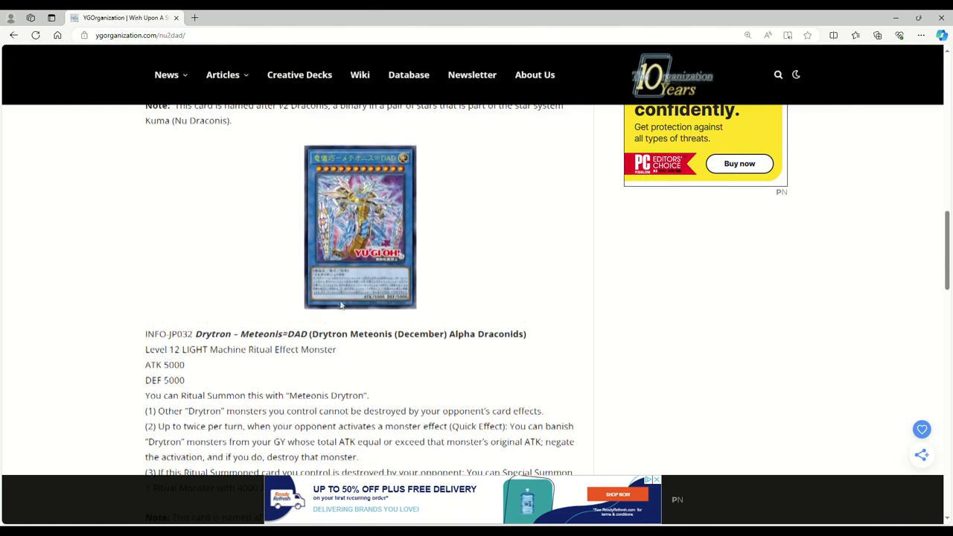
scroll(up, 3)
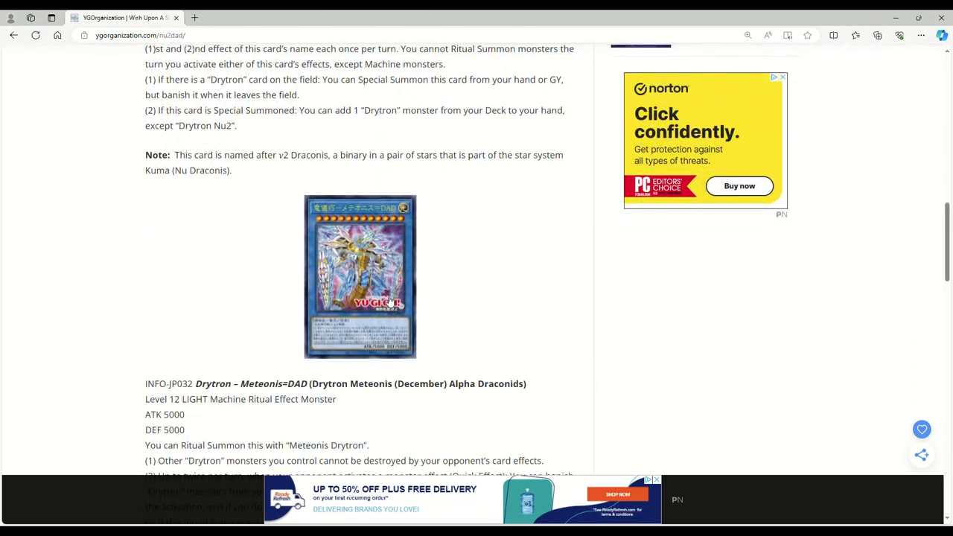